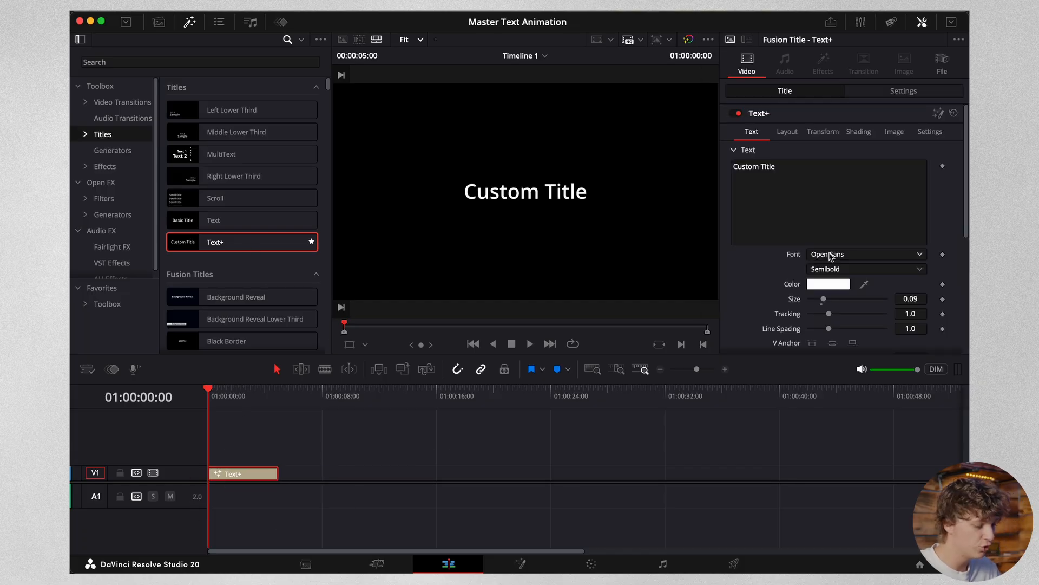
Step: Change the Mid Animation title's font from Open Sans to TacticSans-Blk
left_click(866, 254)
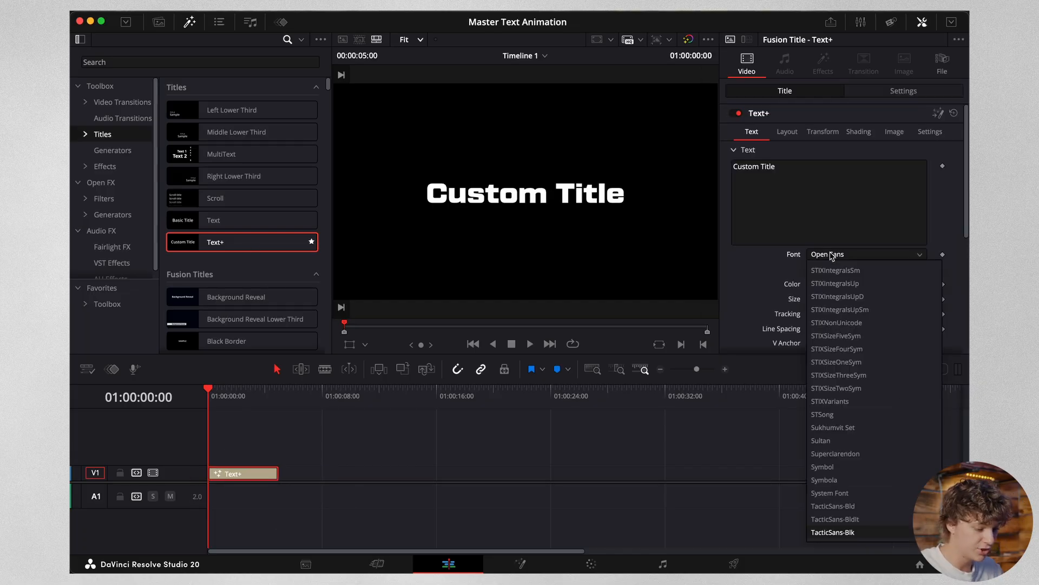
left_click(833, 532)
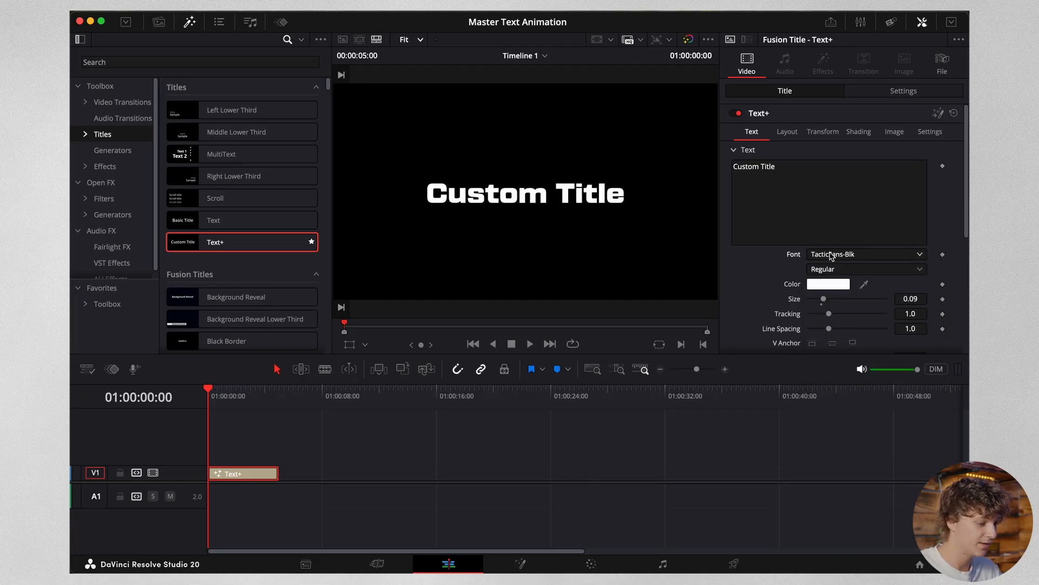
left_click(520, 564)
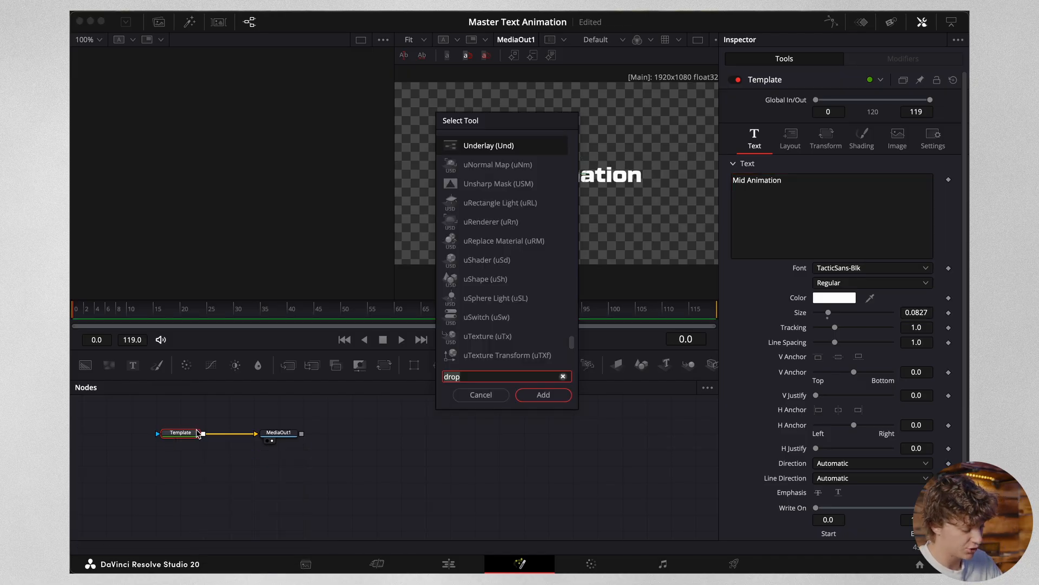
Step: Add a Transform node after the title and lower its keyframed Center Y to 0.383
type("tra")
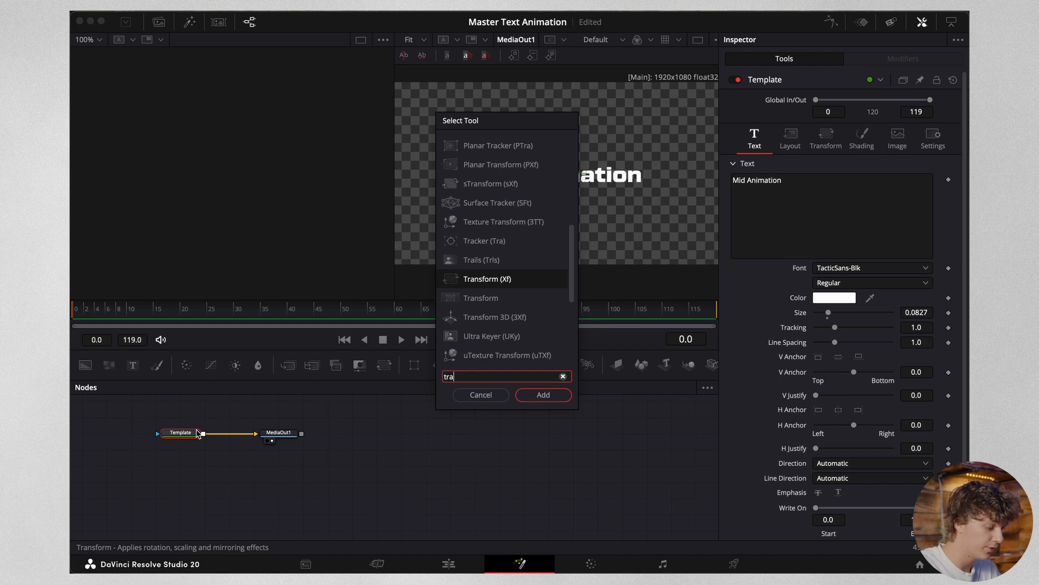
left_click(542, 395)
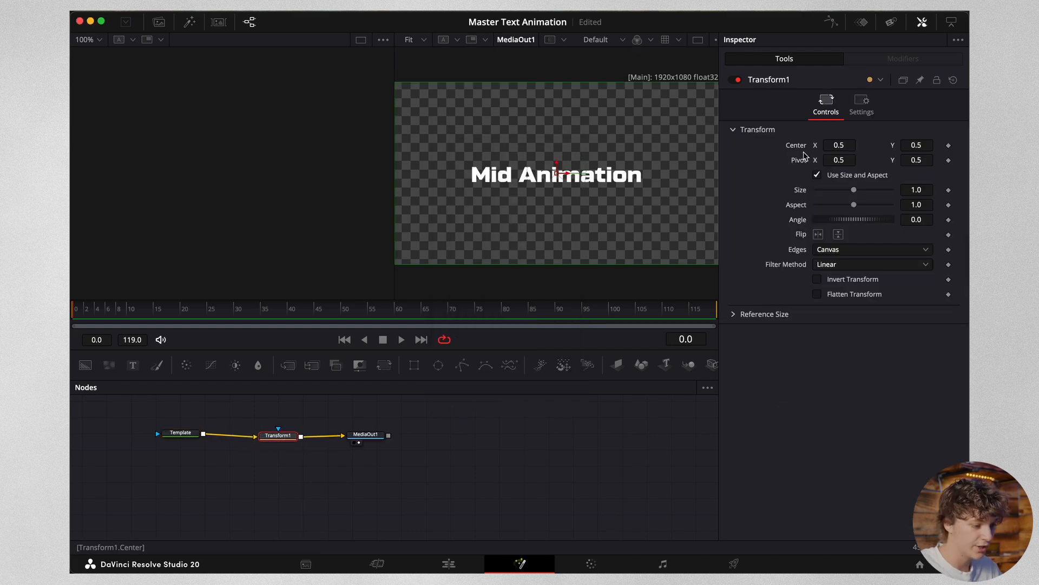
type("0.405")
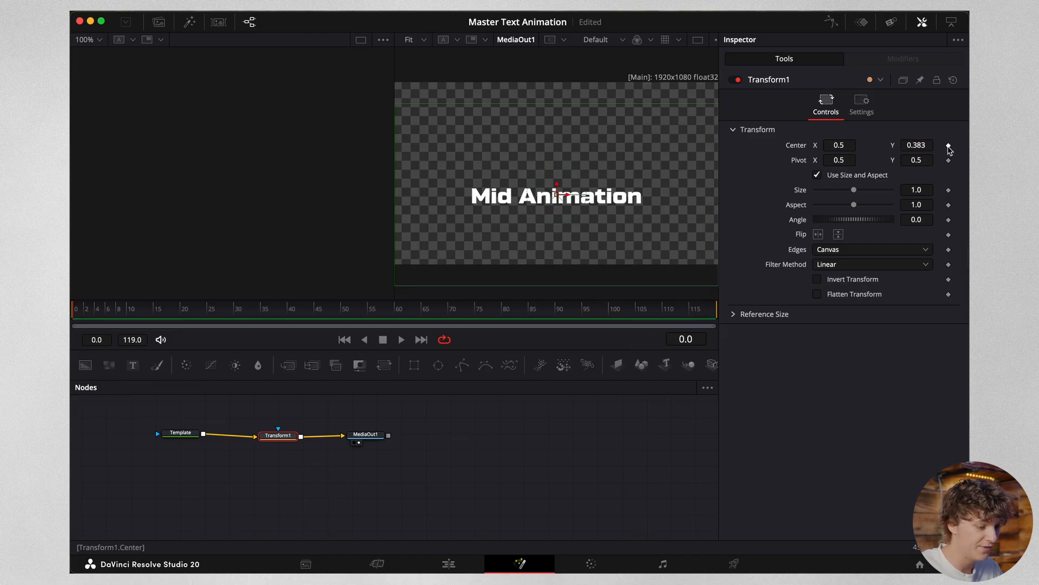
Step: At frame 25 set Center Y to 0.5 and ease the motion curve with Out Cubic
left_click(169, 308)
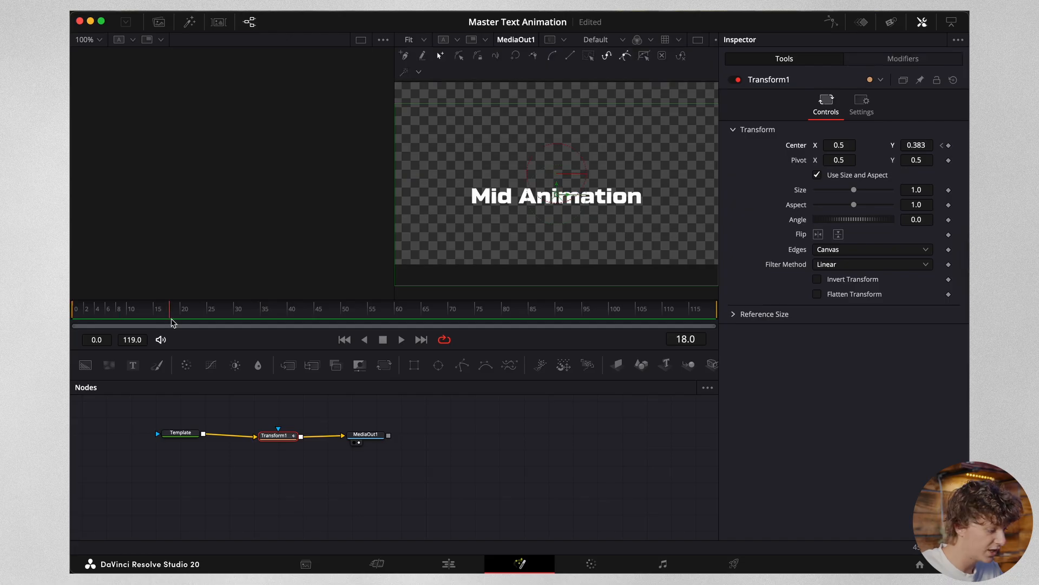
left_click_drag(171, 308, 209, 309)
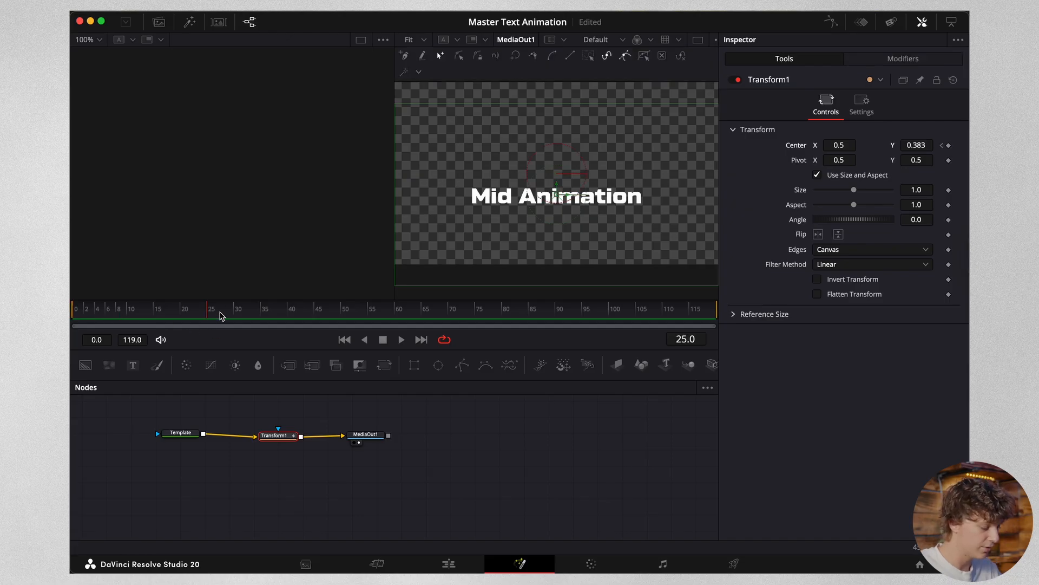
left_click(916, 145)
type("0.5")
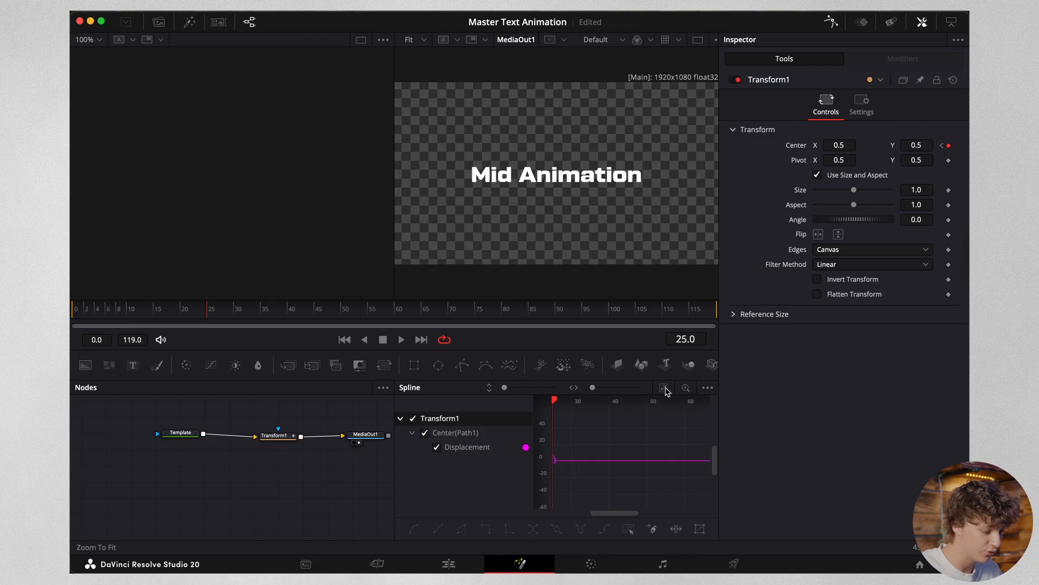
left_click(662, 387)
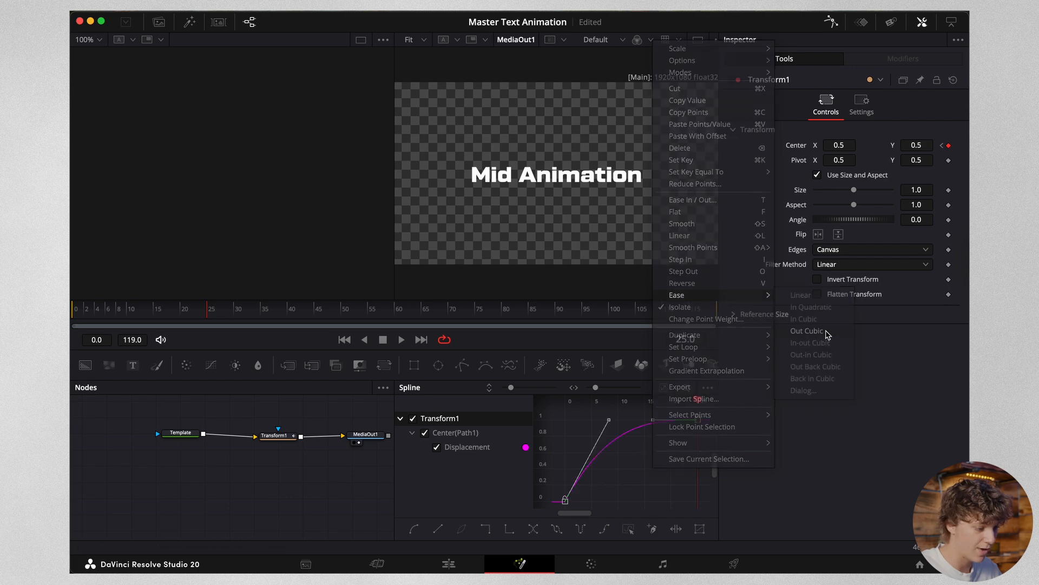
left_click(807, 330)
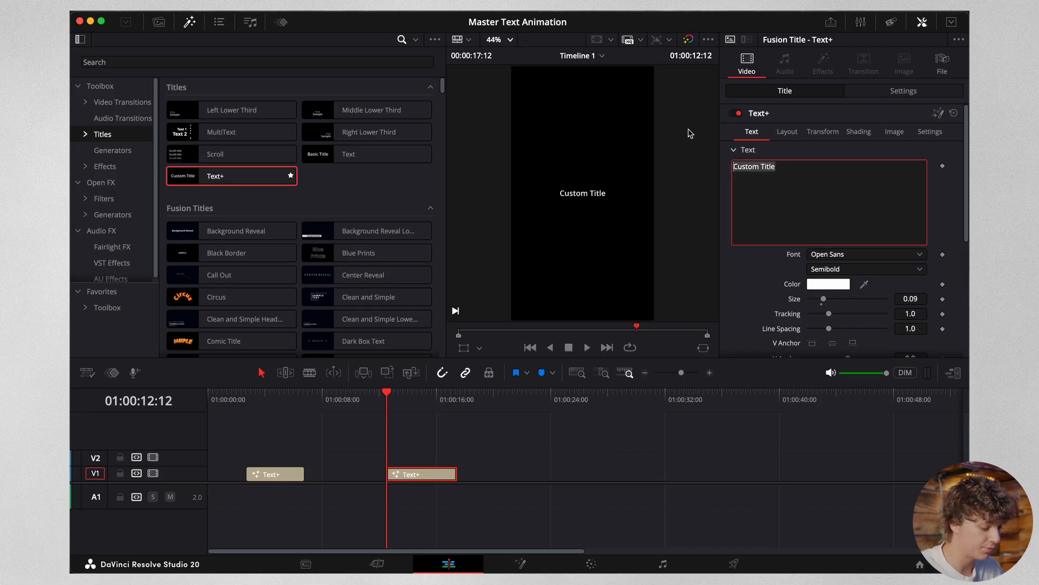
Step: Make the second title read 'Follower' in TacticSans-Blk at size 0.1772
type("Followe")
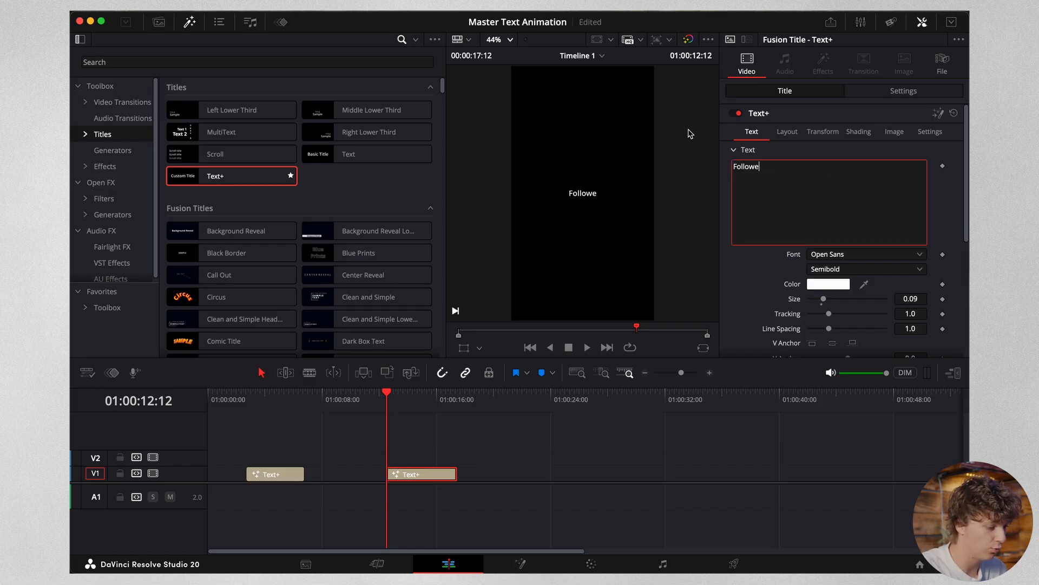
left_click(865, 253)
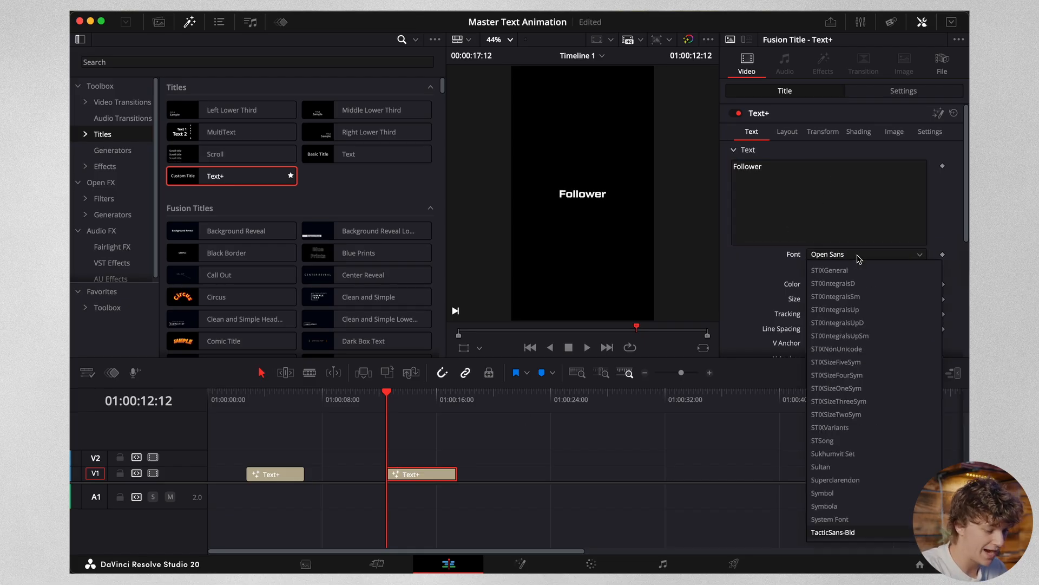
left_click(833, 531)
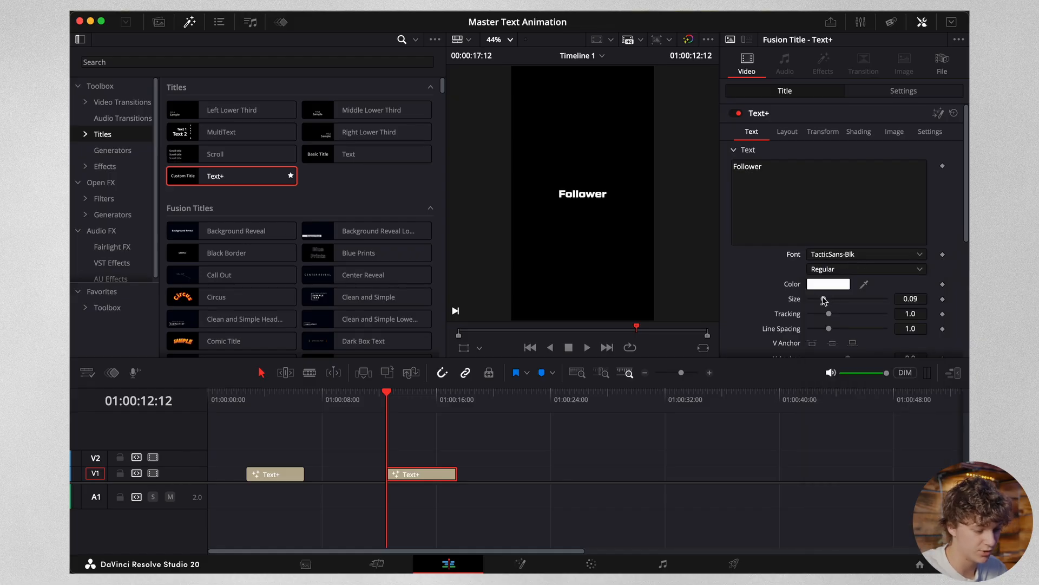
left_click_drag(824, 299, 838, 299)
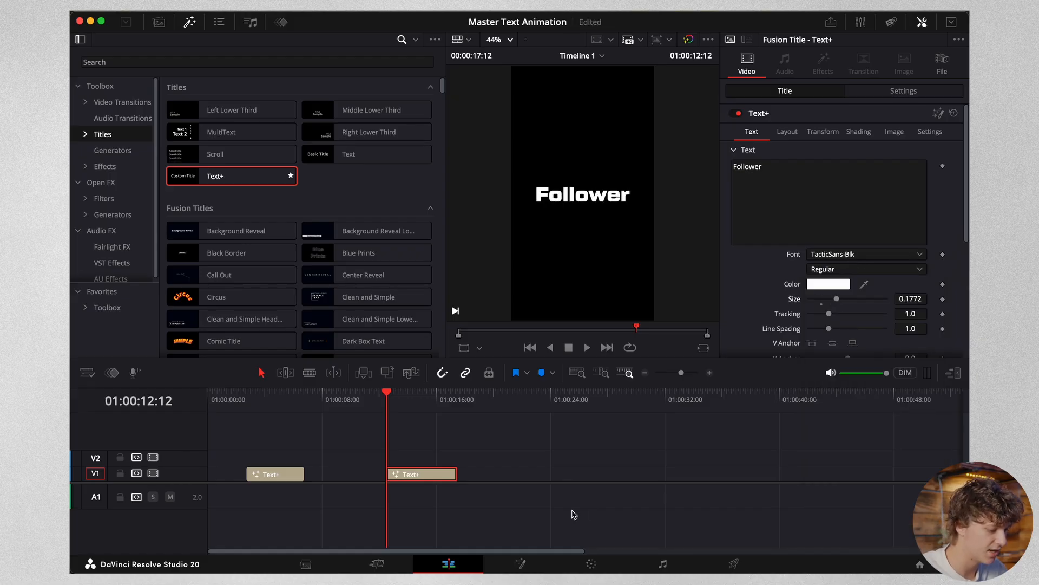
left_click(520, 564)
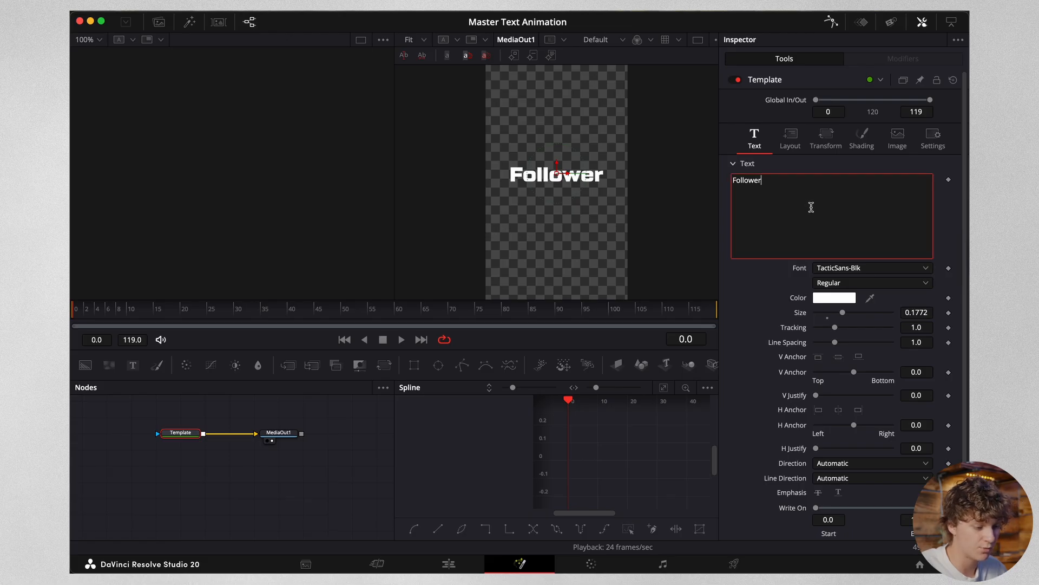
Step: Attach a Follower modifier to the title text and edit its per-character Offset Y
right_click(811, 207)
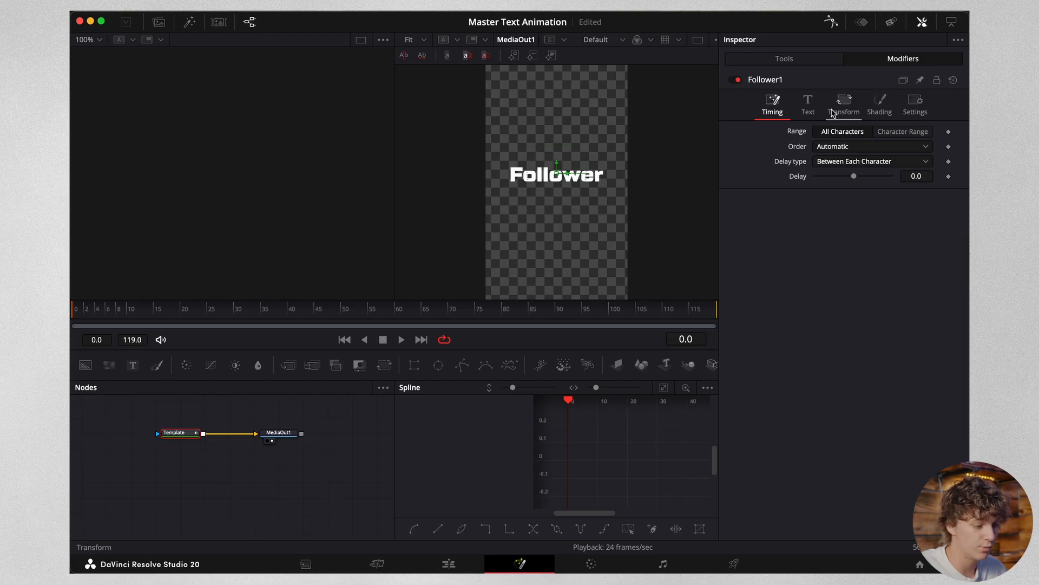
left_click(844, 104)
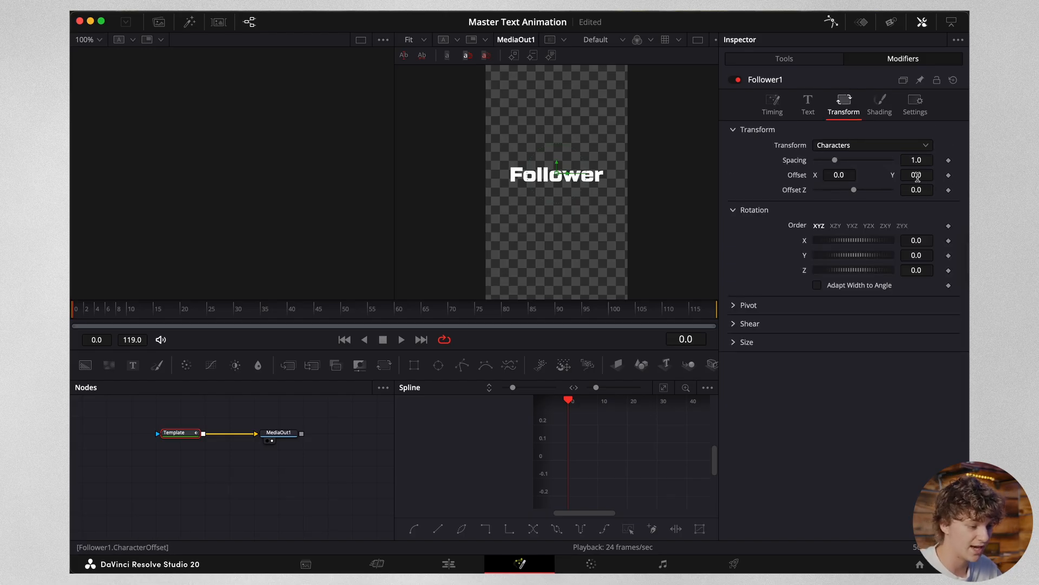
left_click(916, 174)
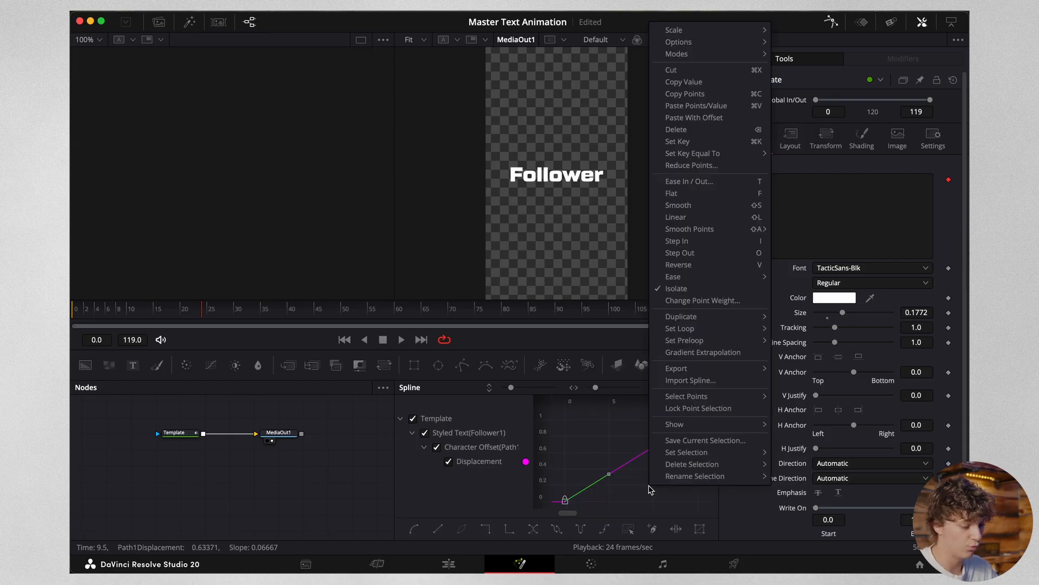
mouse_move(673, 276)
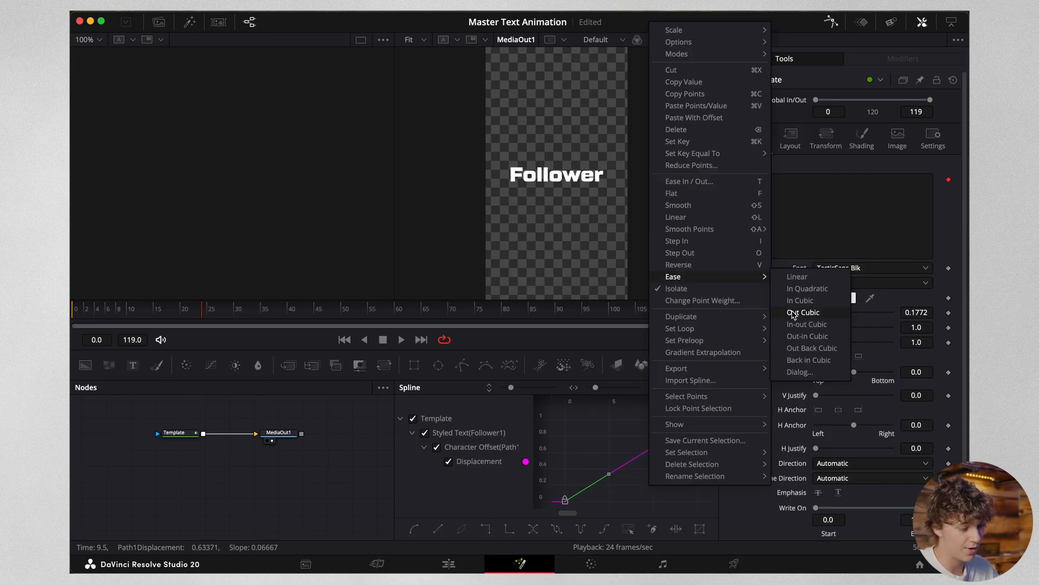
Step: Ease the displacement curve with Out Cubic and add a per-character Delay under Timing
left_click(803, 312)
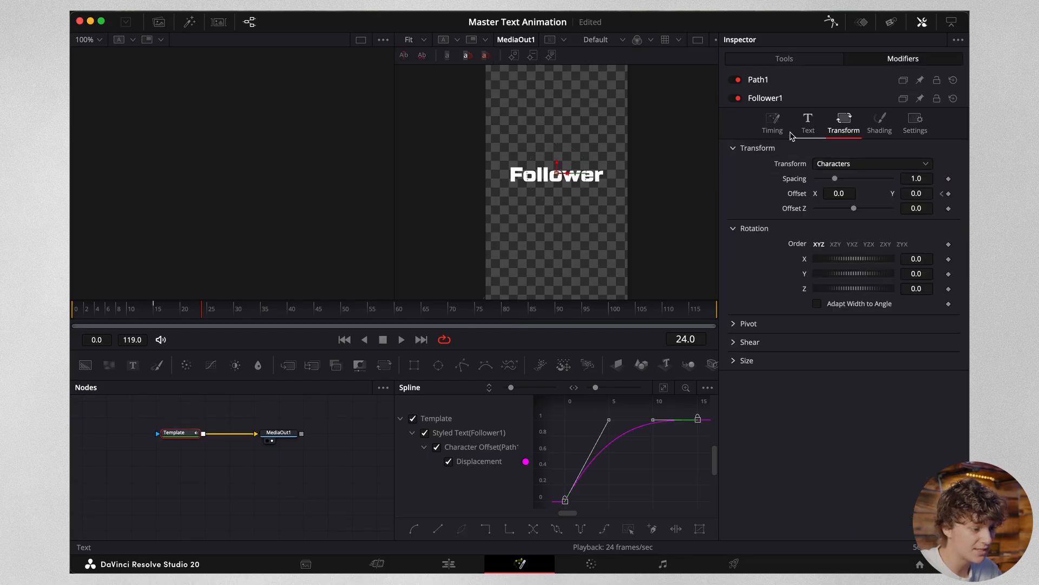
left_click(772, 123)
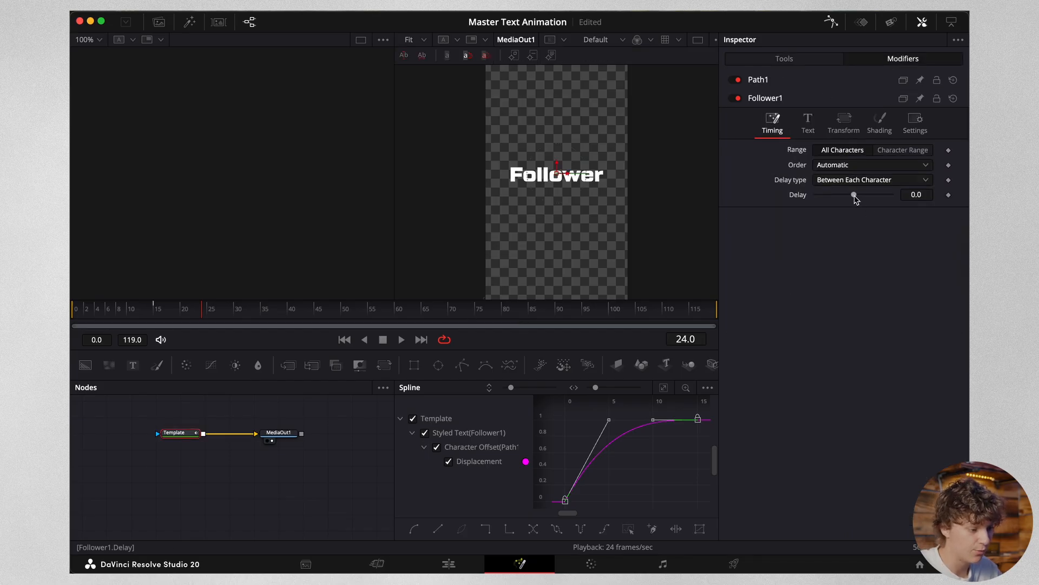
left_click_drag(855, 195, 860, 195)
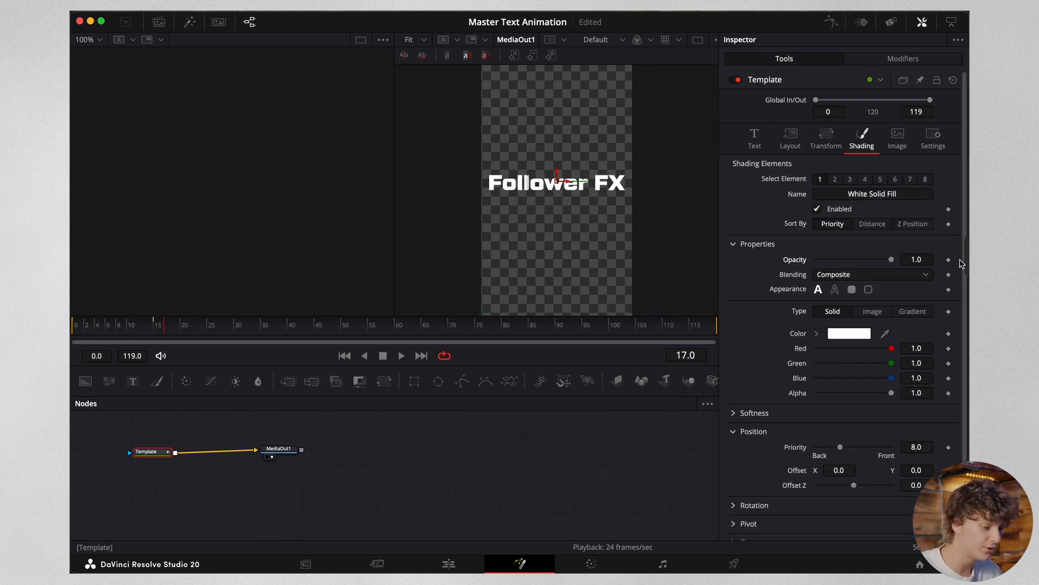
Step: Preview the Follower FX characters rising, then return to the Edit page
left_click_drag(892, 259, 798, 259)
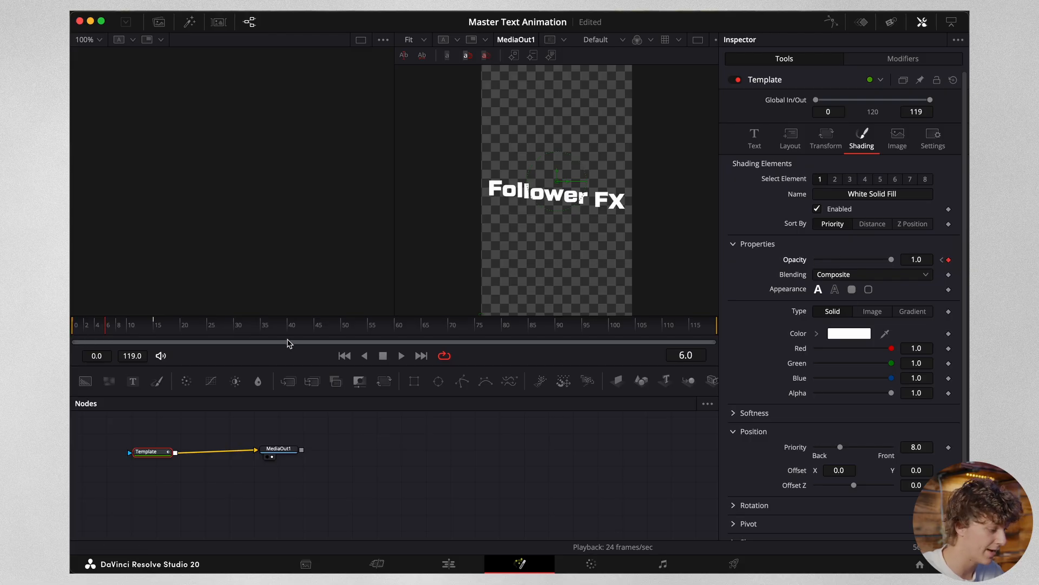
left_click(401, 355)
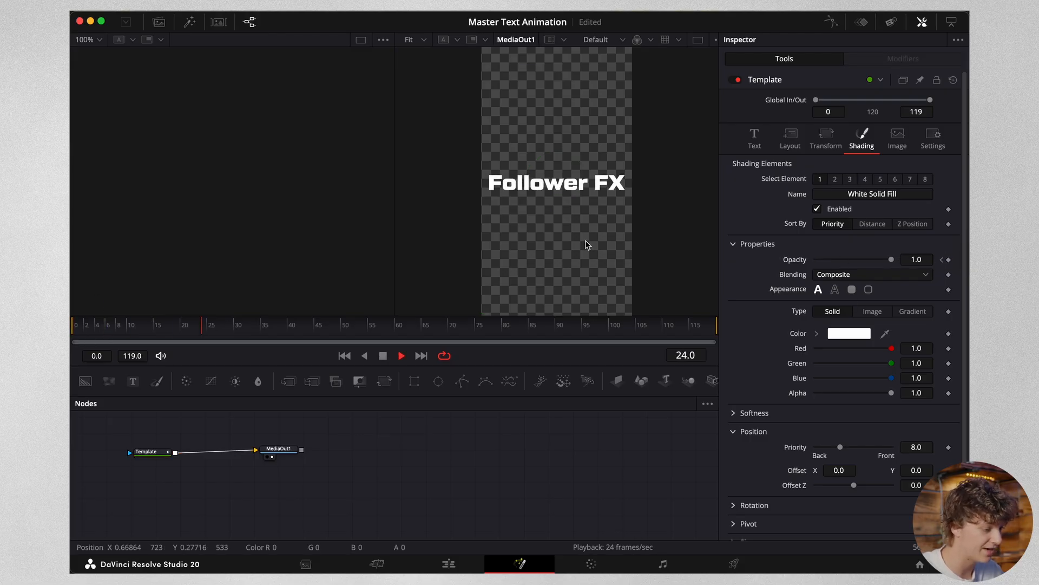
left_click(448, 563)
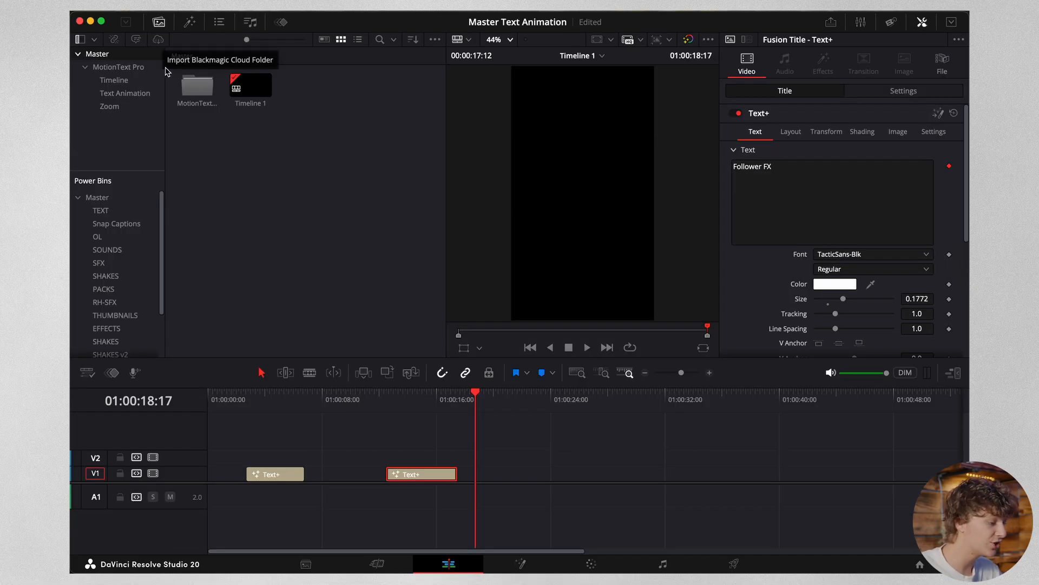
Step: Place a third Text+ clip from the Text Animation bin after the Follower FX clip
left_click(125, 93)
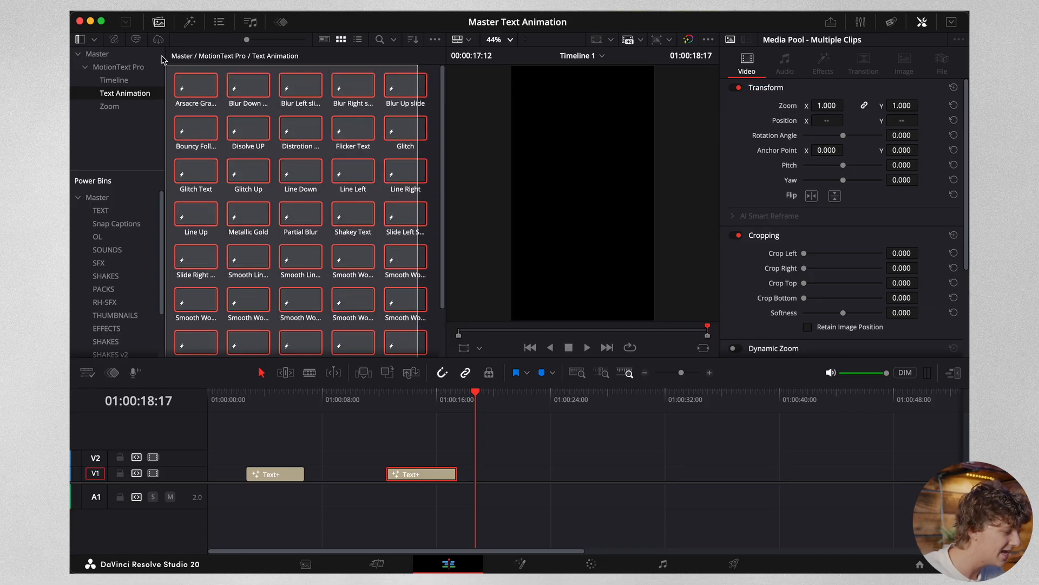
left_click(405, 86)
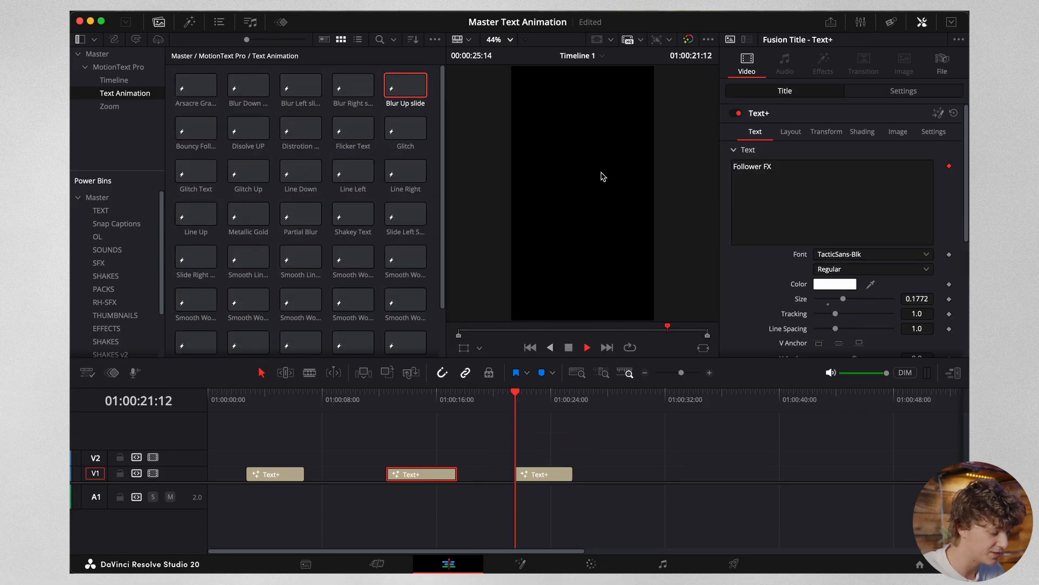
left_click(586, 346)
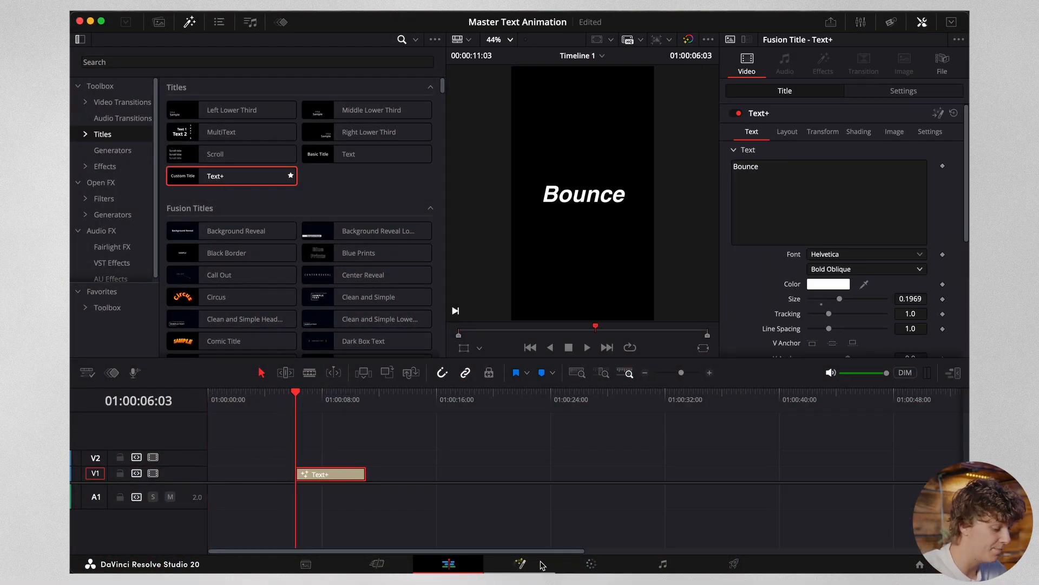
Step: Open the Bounce title on the Fusion page
left_click(519, 564)
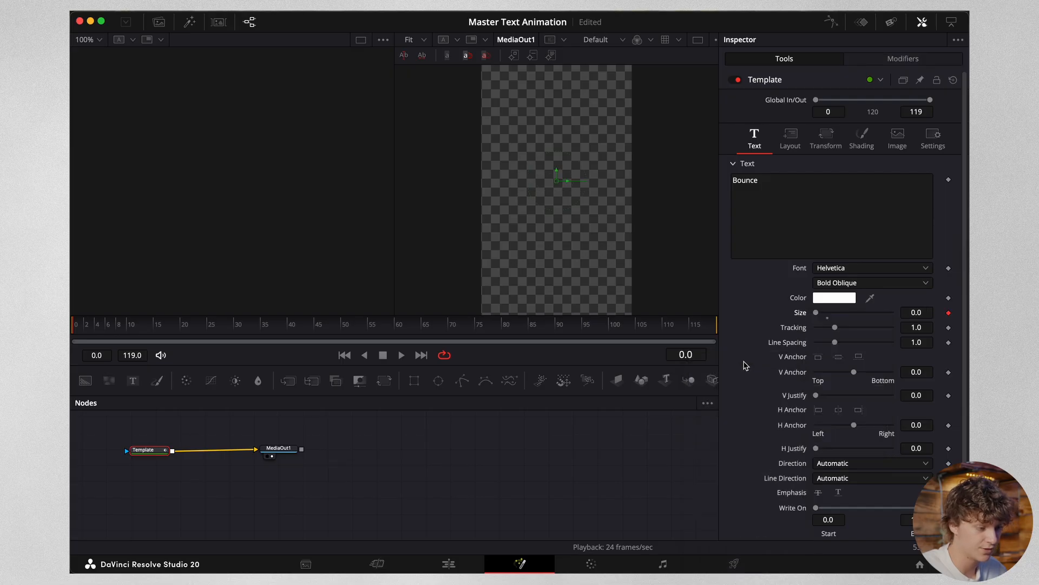
mouse_move(455, 295)
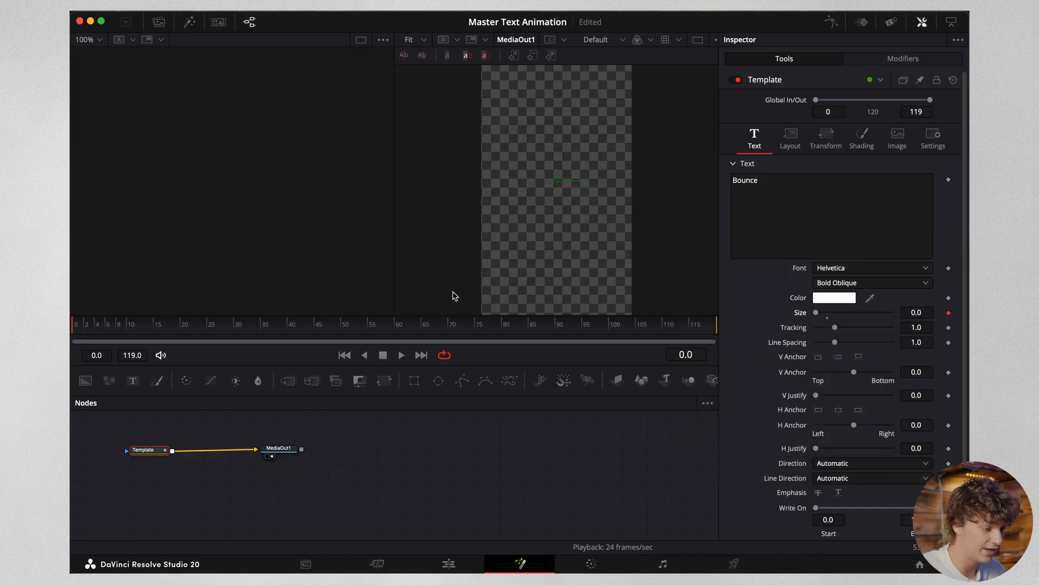
Step: Set the size Anim Curves to Easing with Elastic Out, scale 0.228, time scale 1.152
left_click(904, 58)
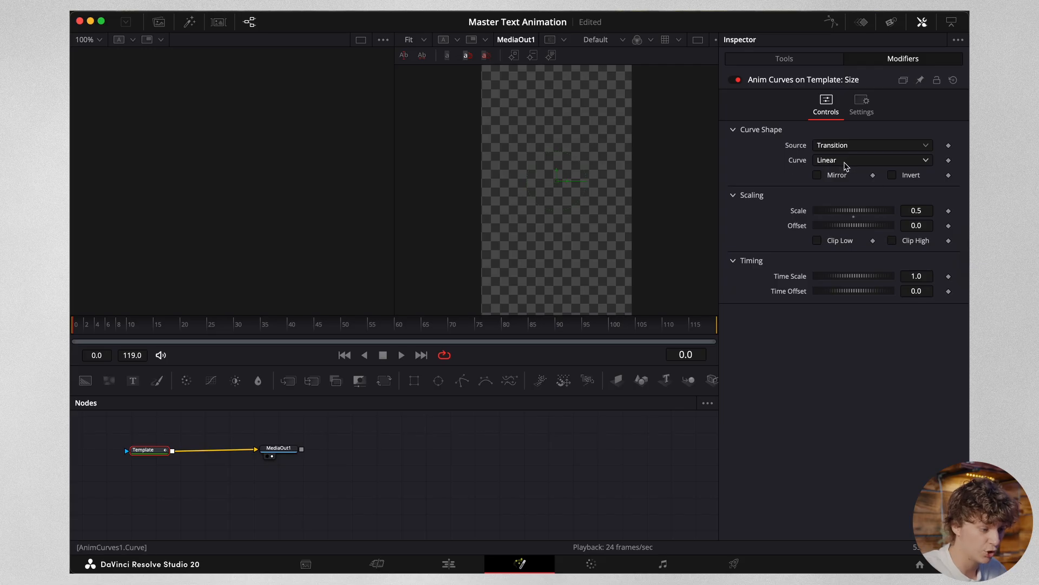
left_click(871, 159)
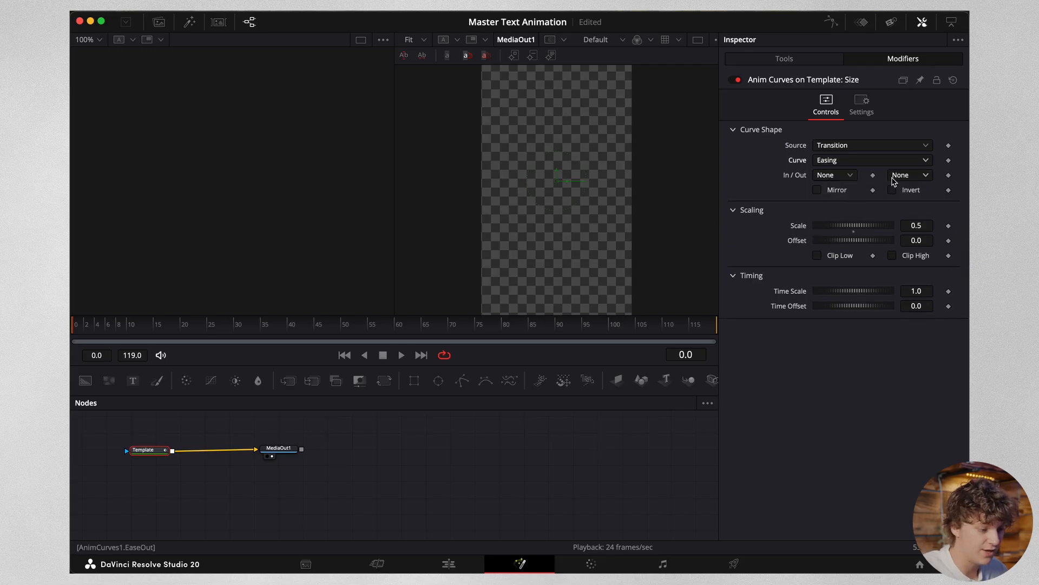
left_click(910, 174)
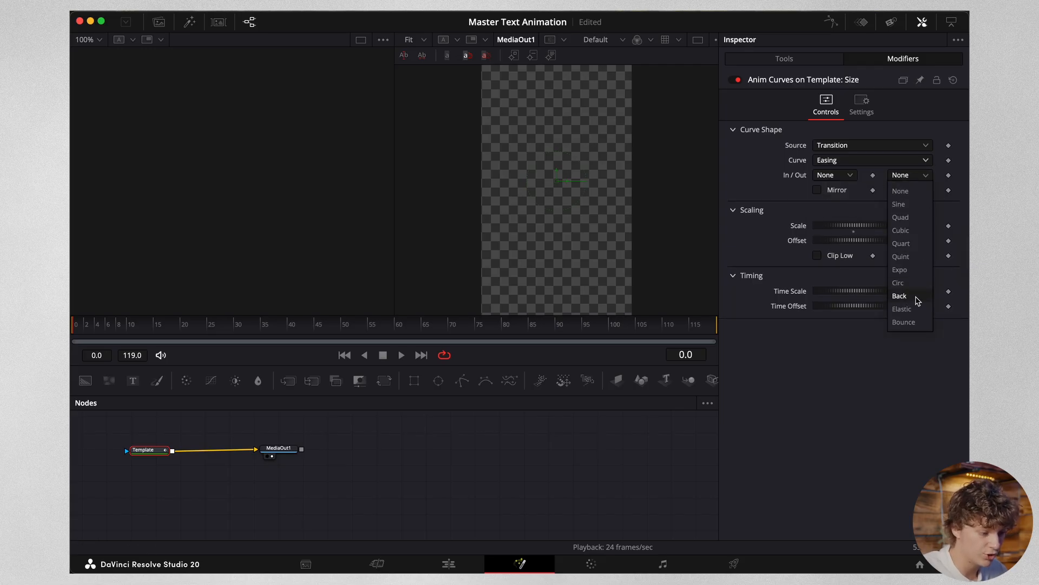
left_click(903, 309)
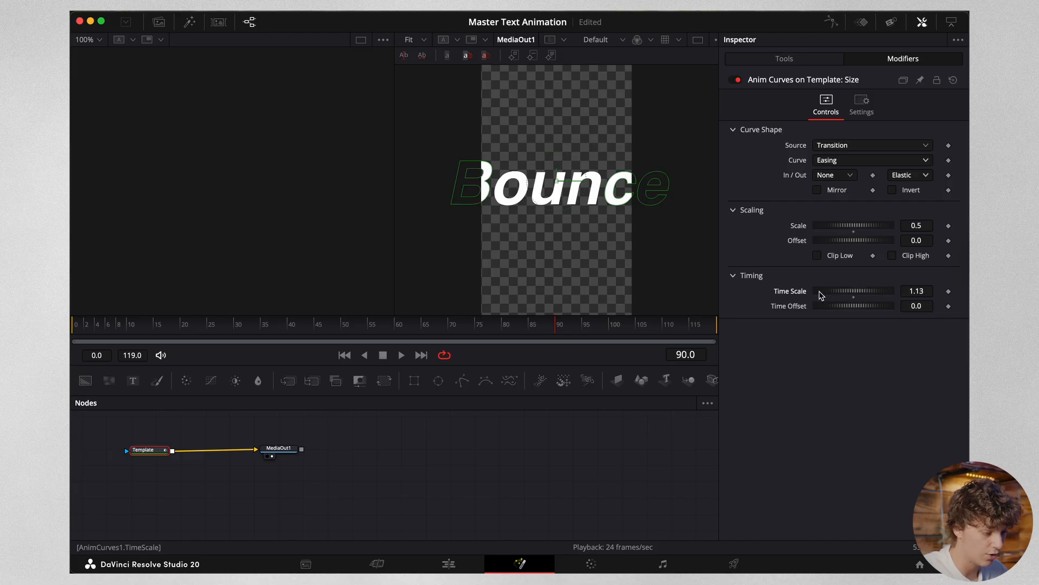
left_click_drag(862, 225, 829, 226)
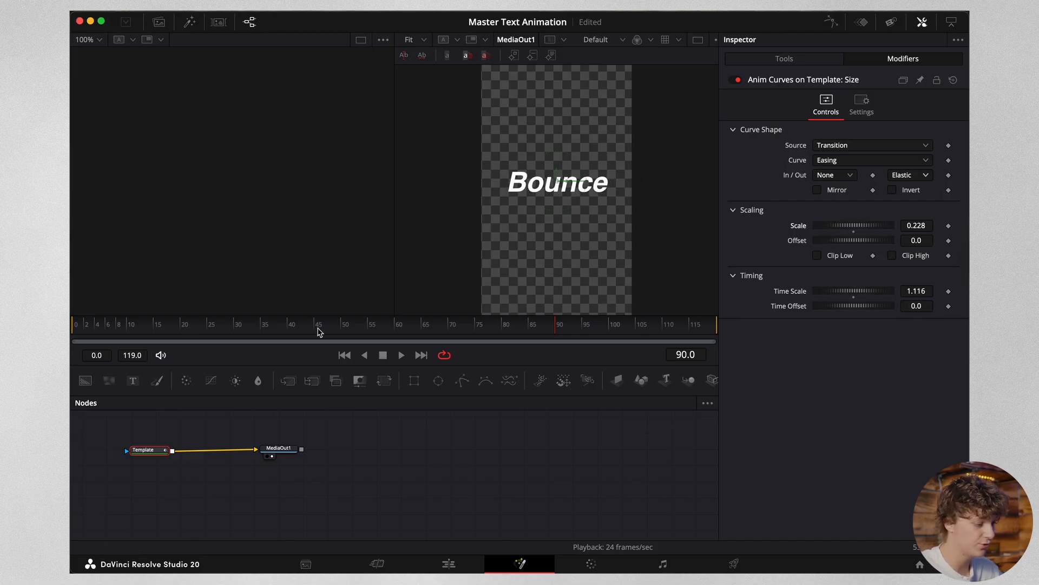
left_click_drag(862, 291, 846, 297)
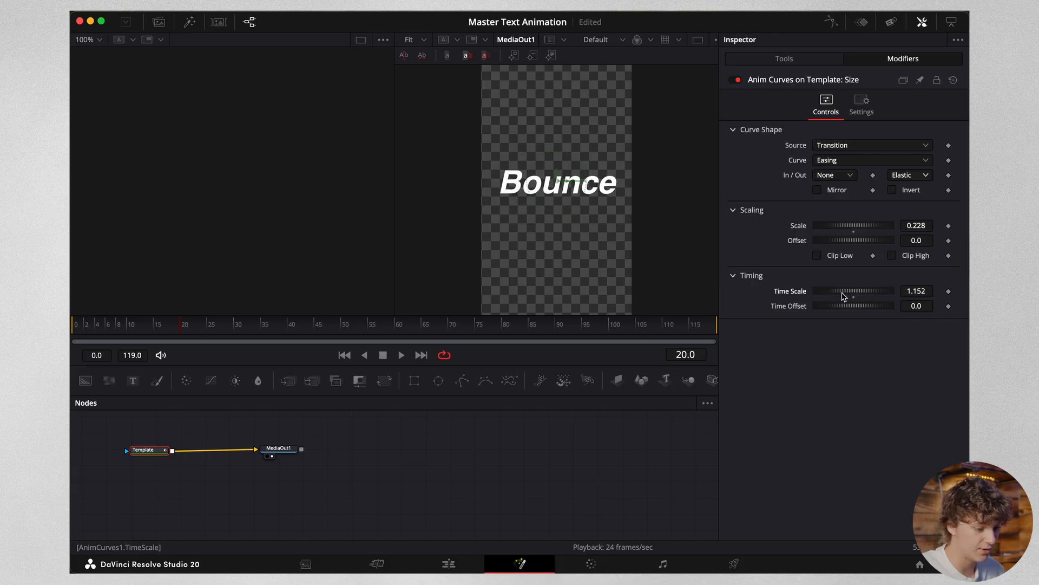